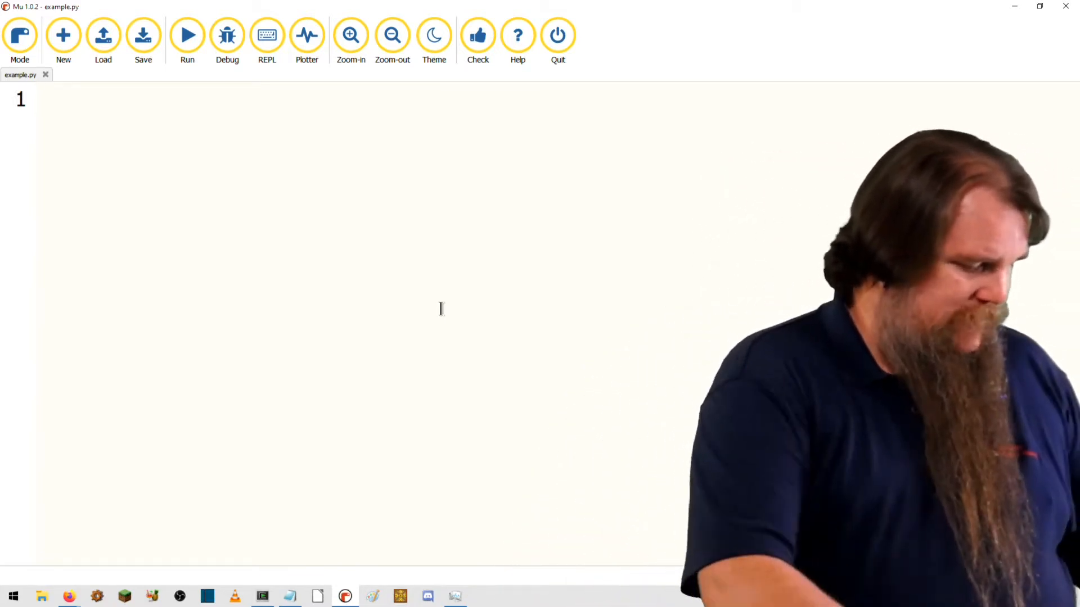
Step: Write the two-line script x = "123" then x += 1 in example.py
{"action": "type", "text": "x = \""}
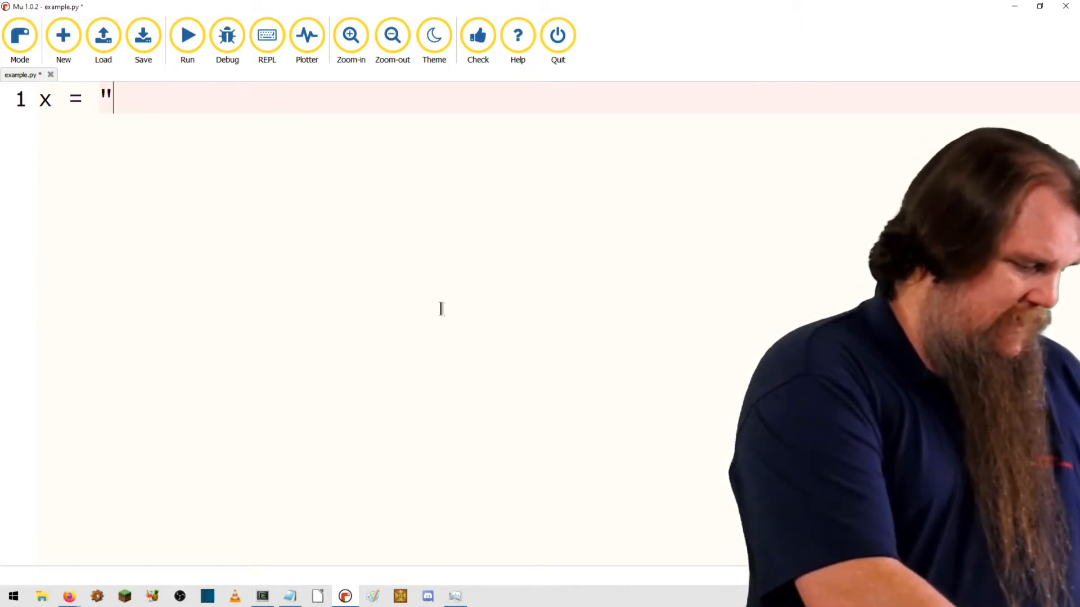
{"action": "type", "text": "123\""}
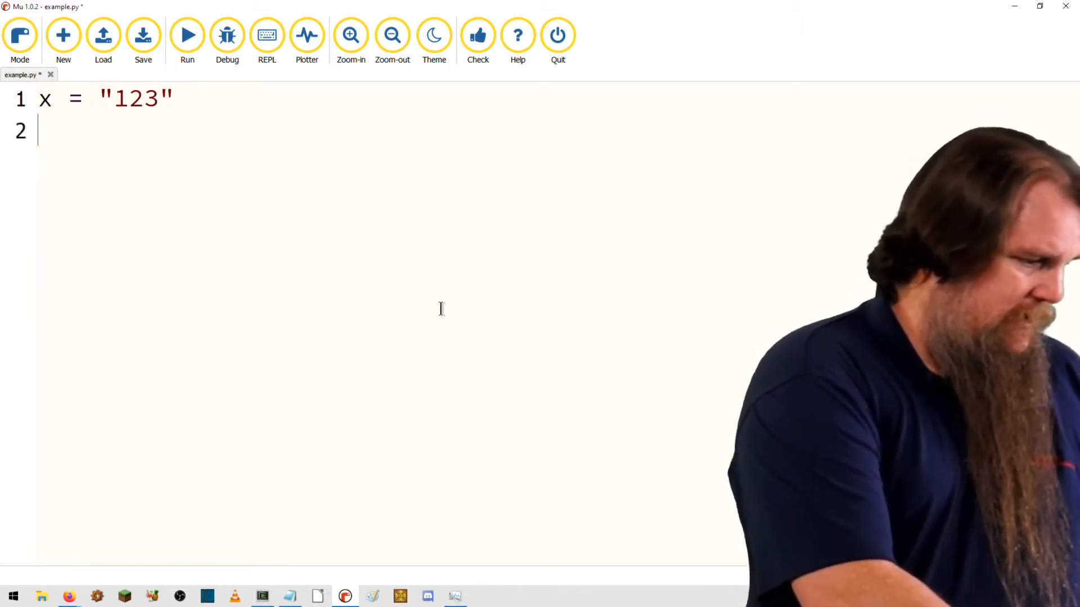
{"action": "type", "text": "x += 1"}
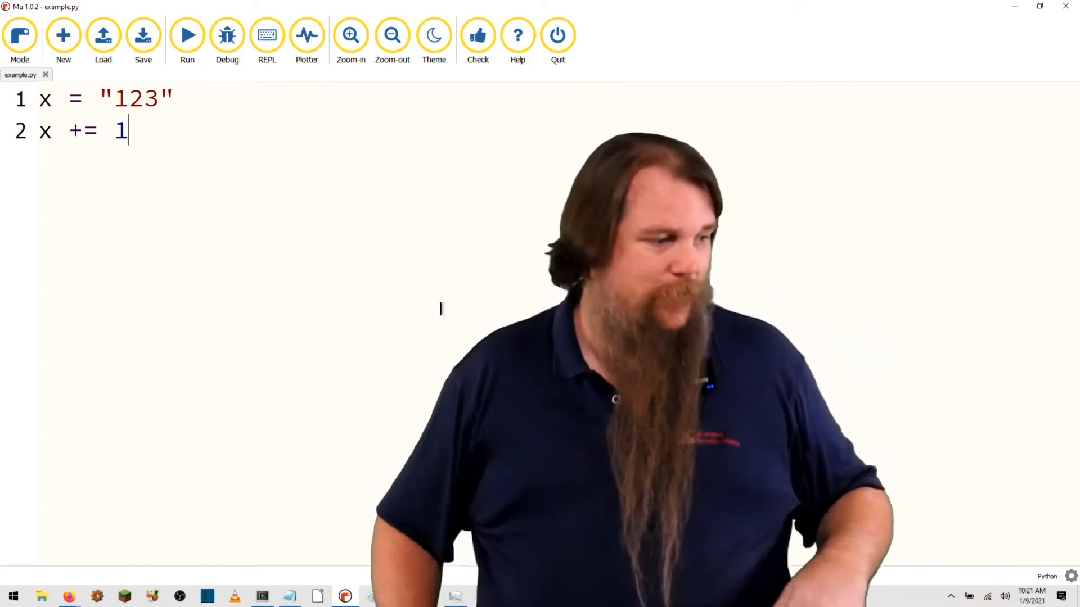
{"action": "left_click", "coordinate": [186, 35]}
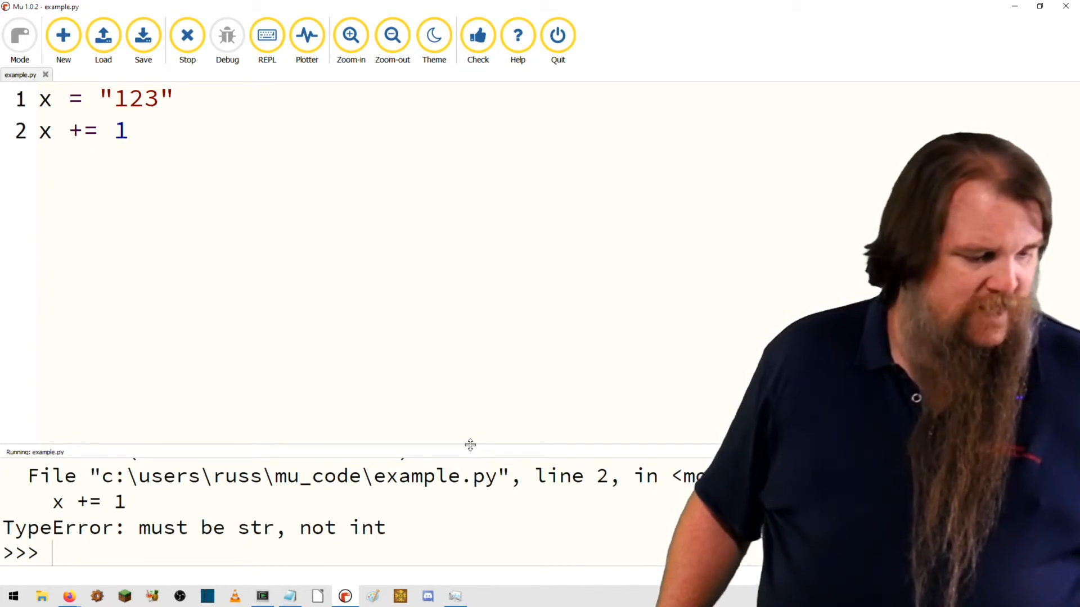
{"action": "left_click_drag", "start_coordinate": [470, 445], "coordinate": [440, 303]}
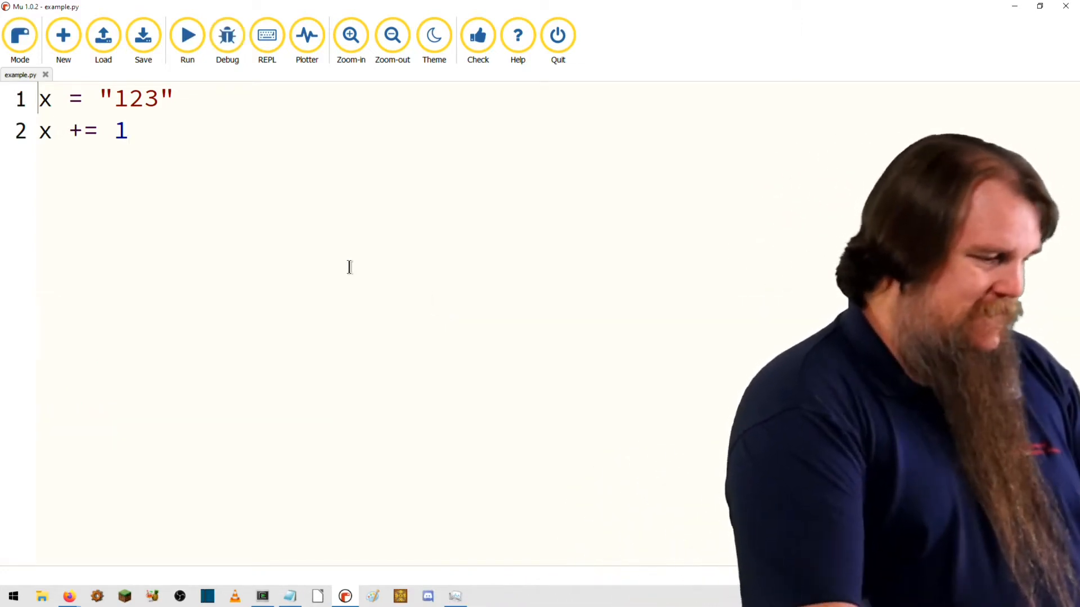
Step: Replace the assignment with def foo(x): returning x+1
{"action": "type", "text": "def foor"}
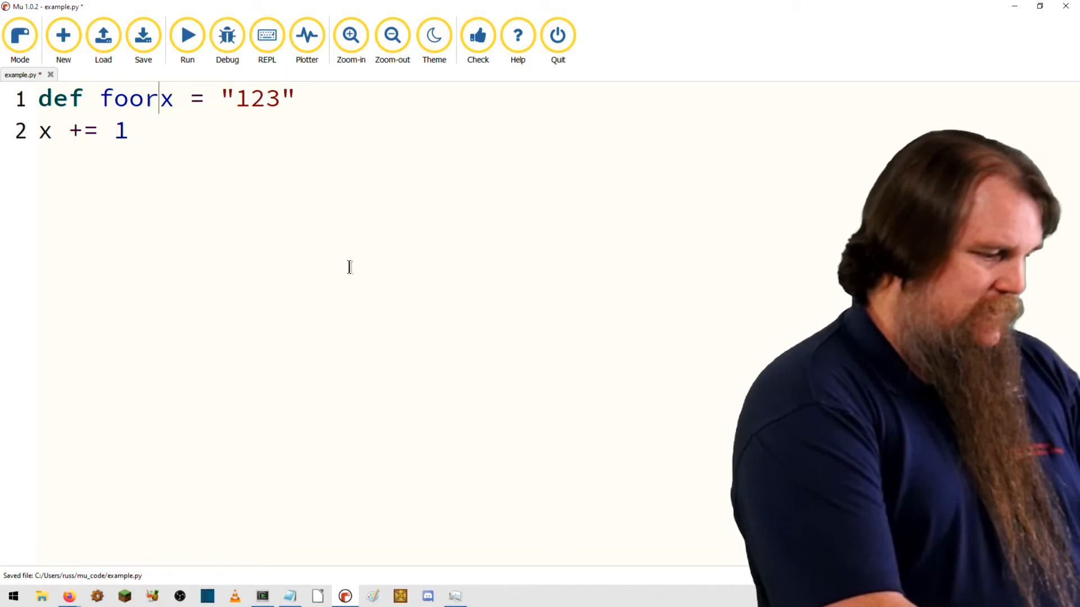
{"action": "type", "text": "("}
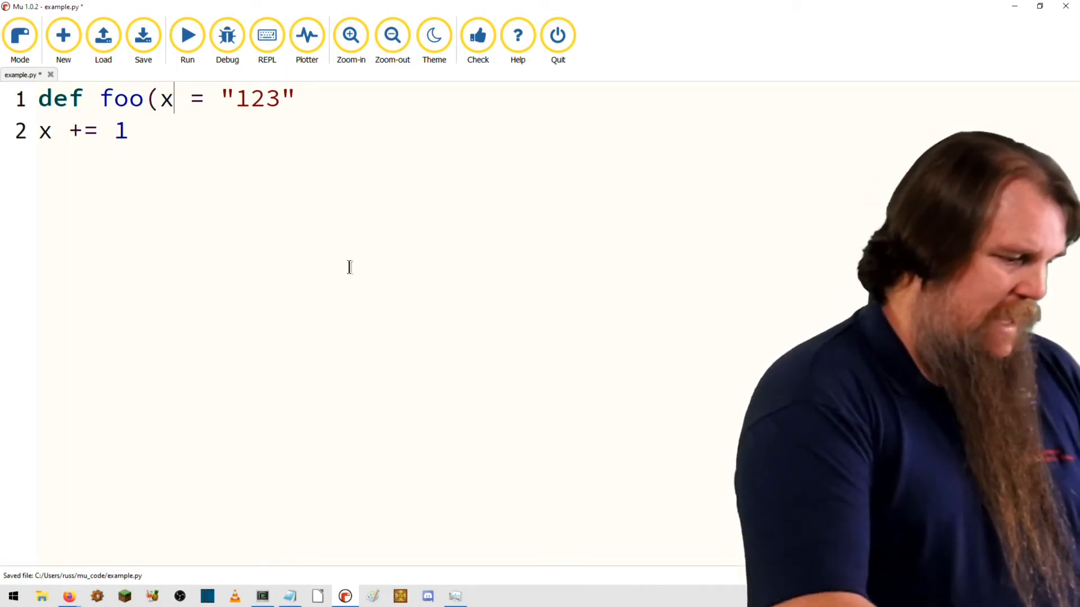
{"action": "type", "text": "):"}
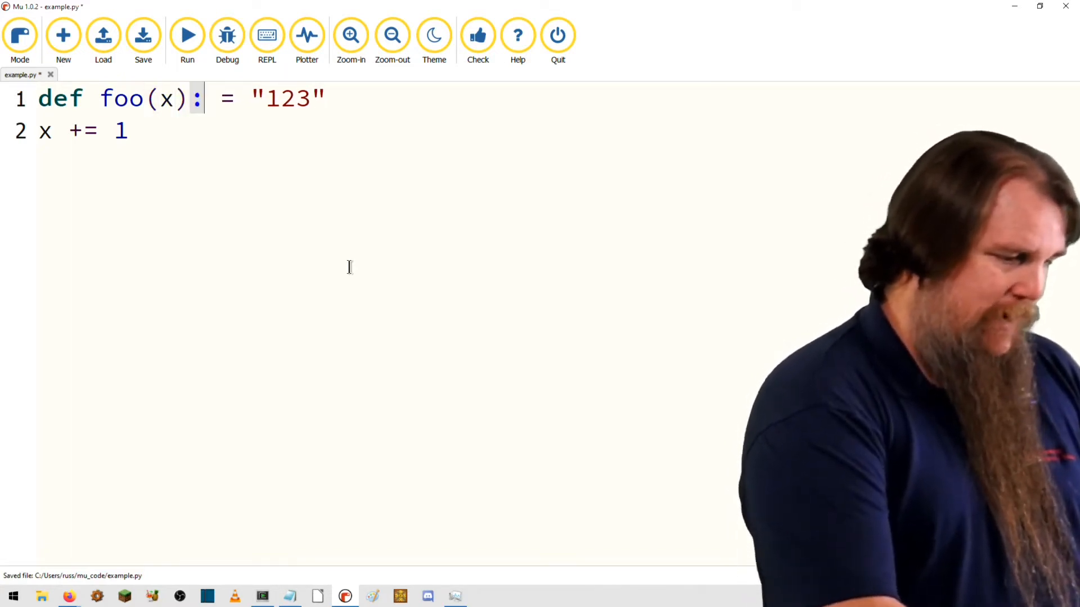
{"action": "key", "text": "enter"}
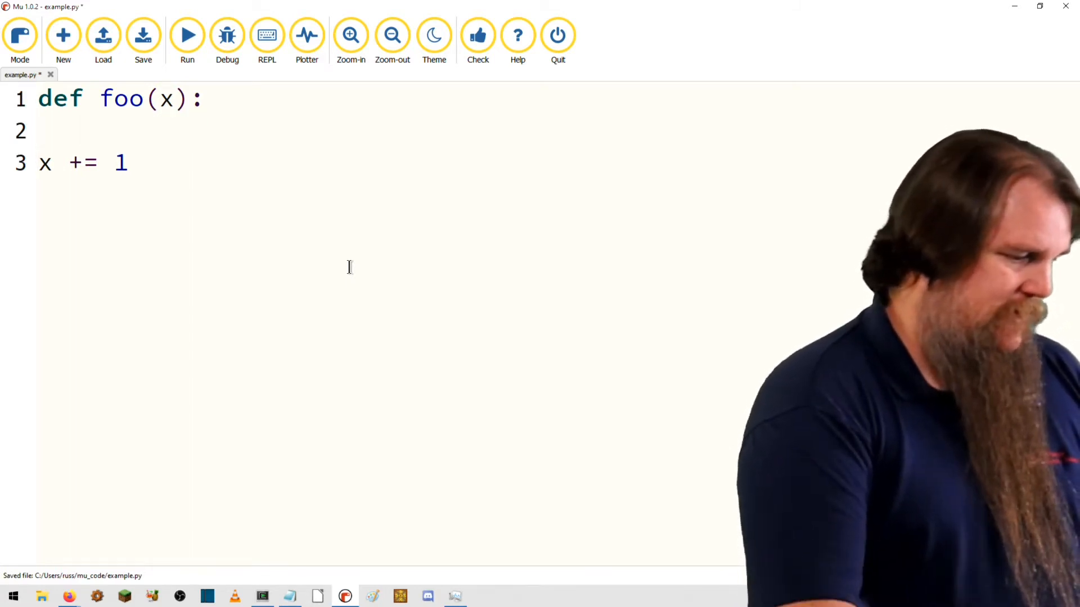
{"action": "key", "text": "Backspace"}
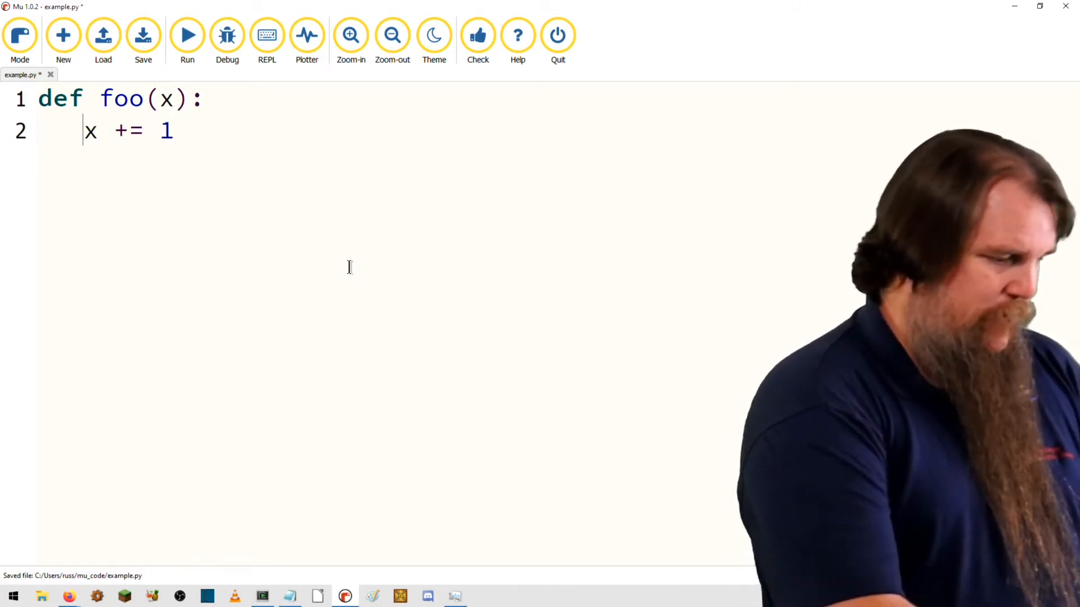
{"action": "type", "text": "return x+1"}
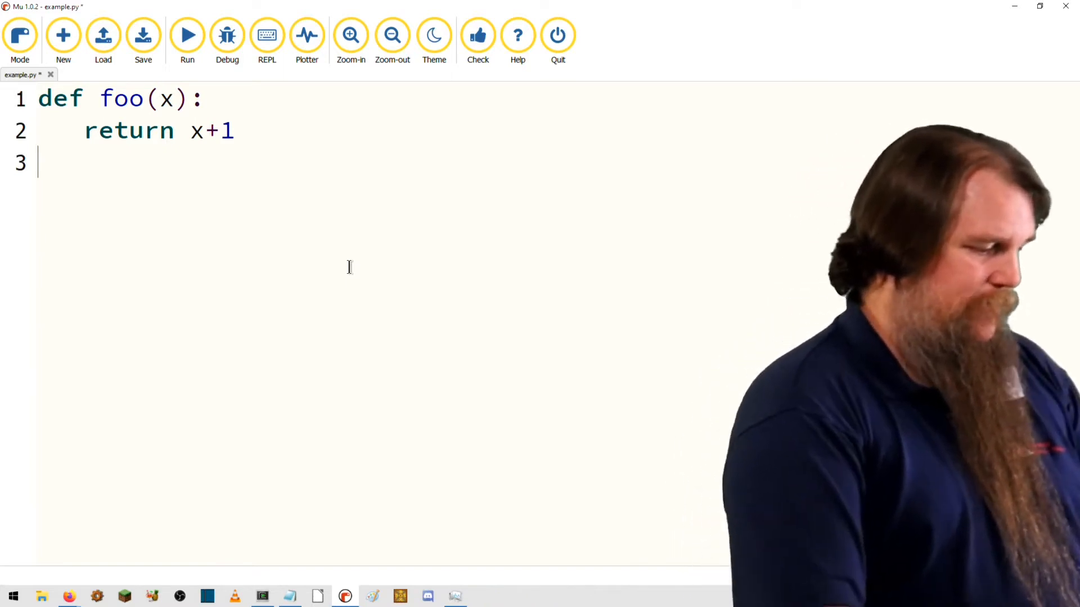
Step: Add the call foo("123") after the function definition
{"action": "type", "text": "foo(\""}
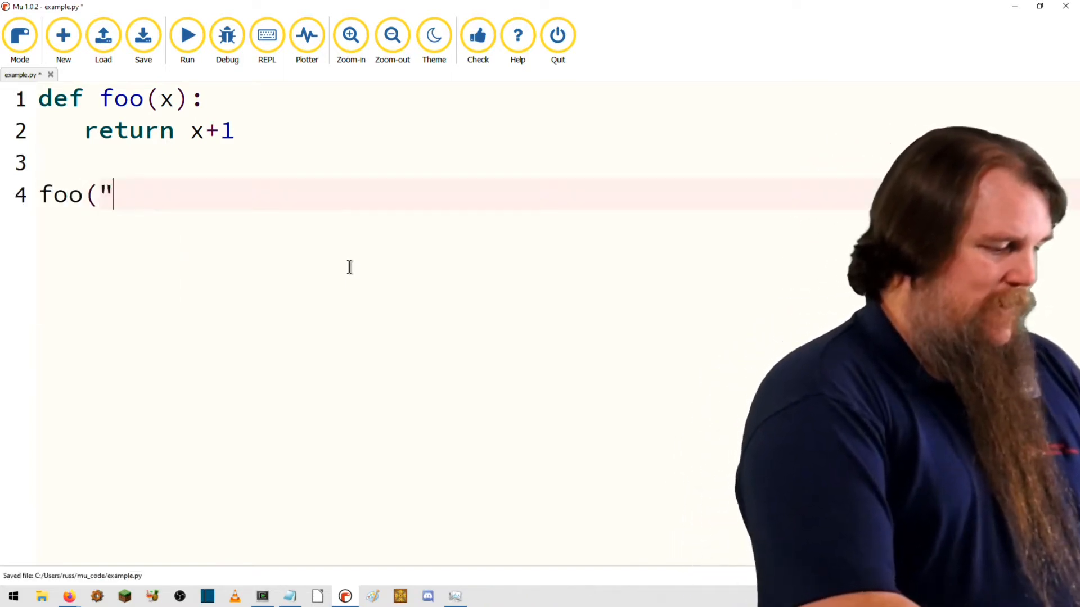
{"action": "type", "text": "123\")"}
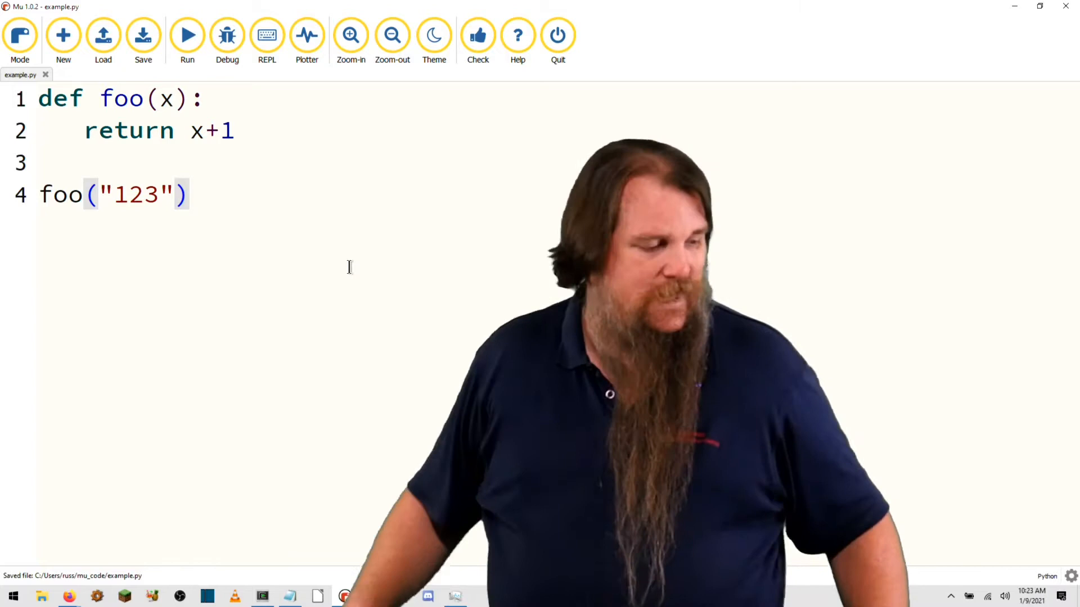
{"action": "left_click", "coordinate": [188, 35]}
{"action": "type", "text": "def"}
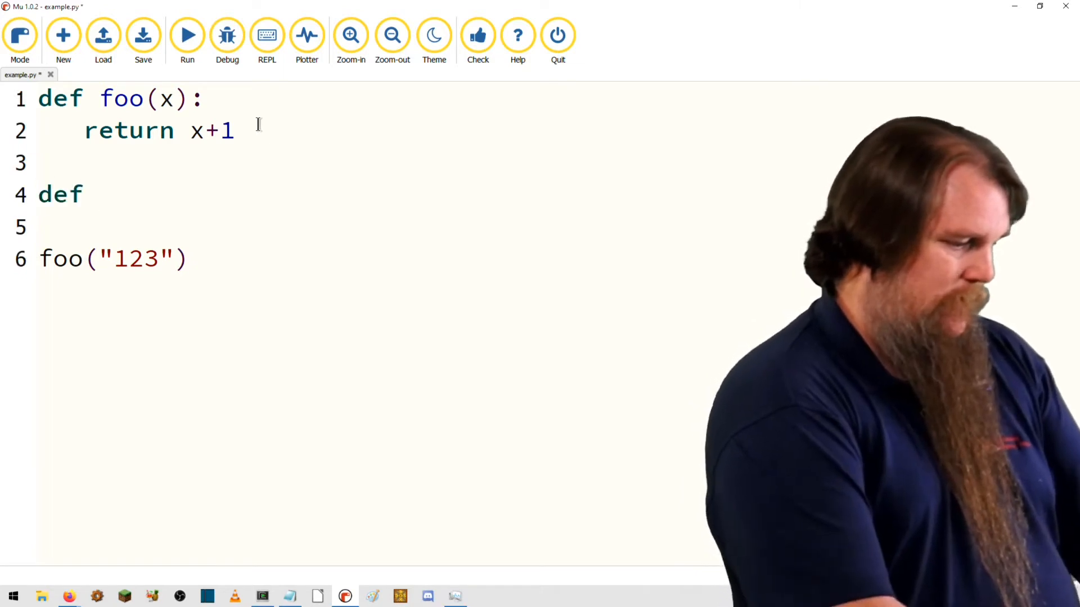
Step: Define bar(x) calling foo(x) and baz(x) calling bar(x), end with baz("123"), and save
{"action": "type", "text": "bar(x):"}
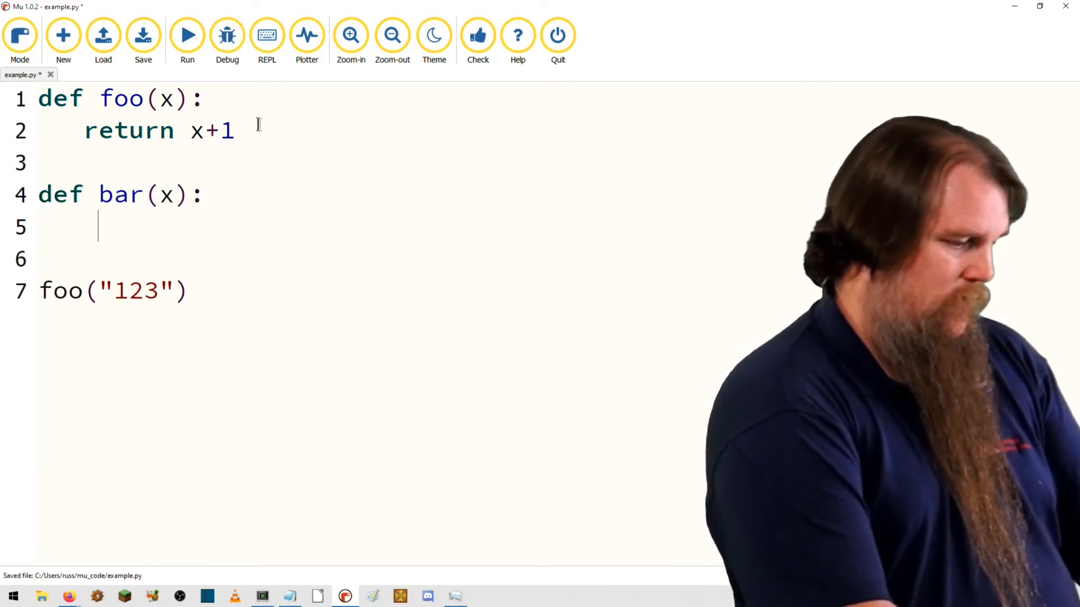
{"action": "type", "text": "foo(x)"}
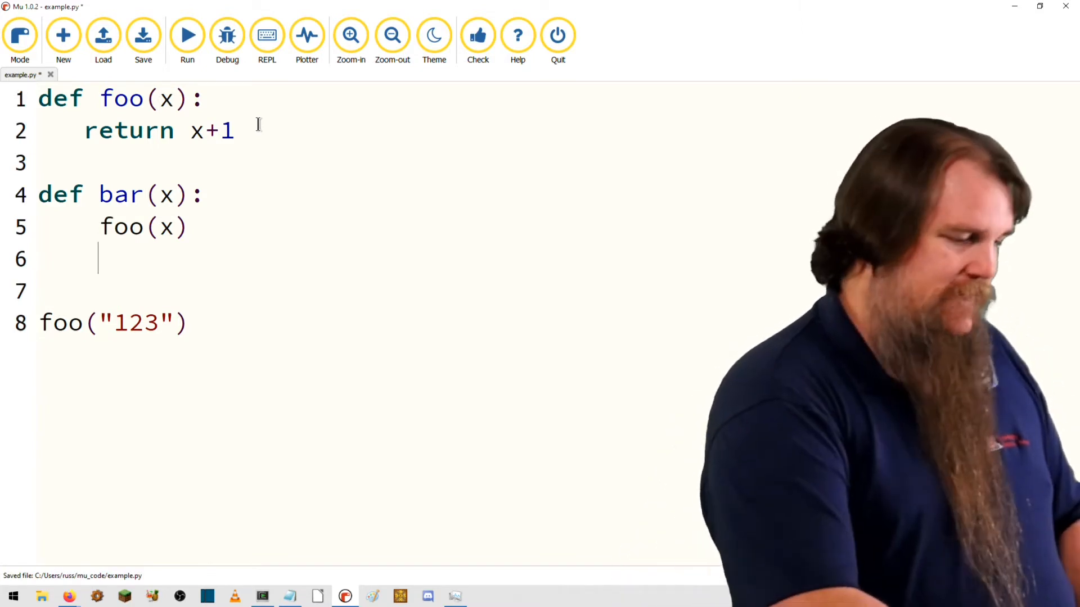
{"action": "type", "text": "d"}
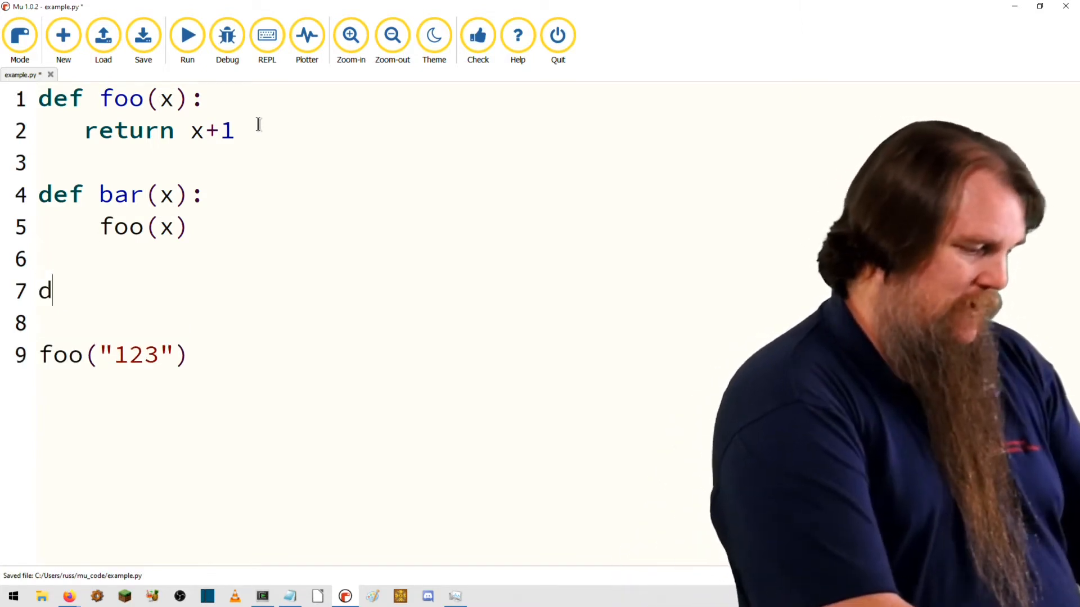
{"action": "type", "text": "ef baz("}
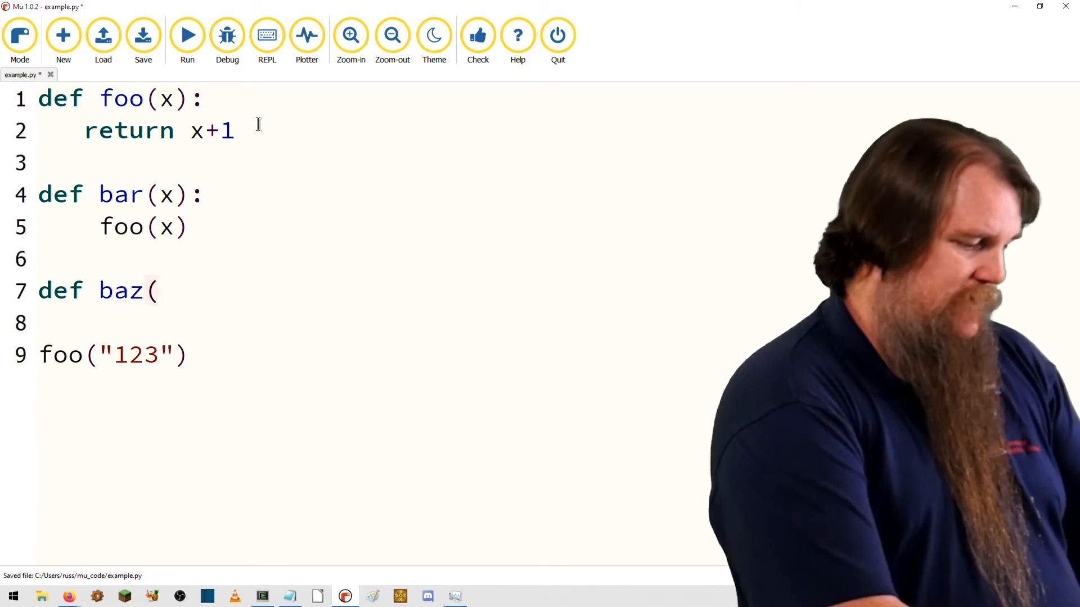
{"action": "type", "text": "x):"}
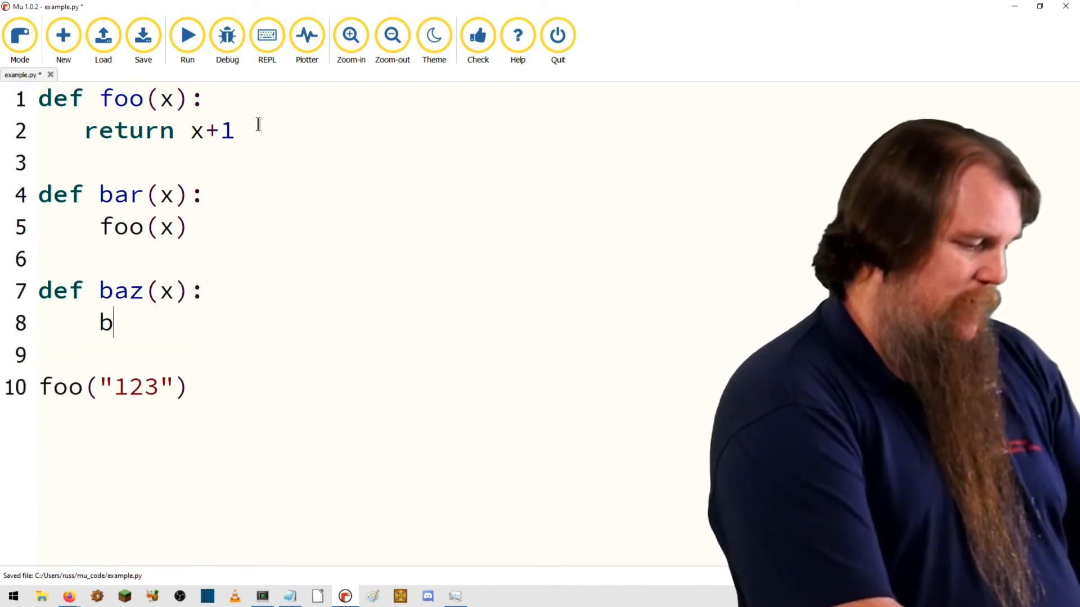
{"action": "type", "text": "ar(x)"}
{"action": "left_click", "coordinate": [114, 387]}
{"action": "type", "text": "baz"}
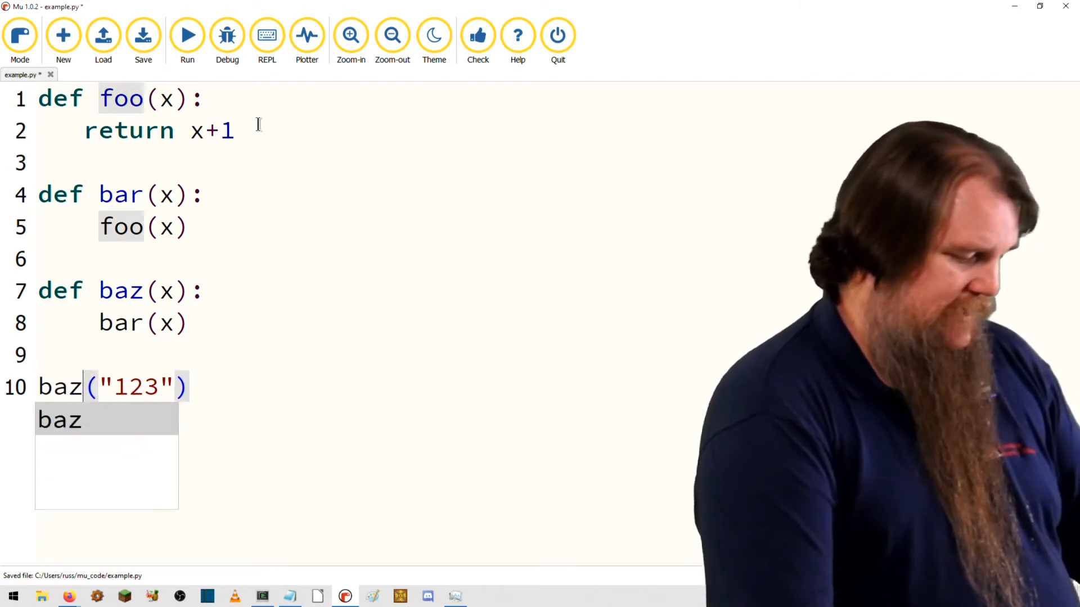
{"action": "left_click", "coordinate": [187, 35]}
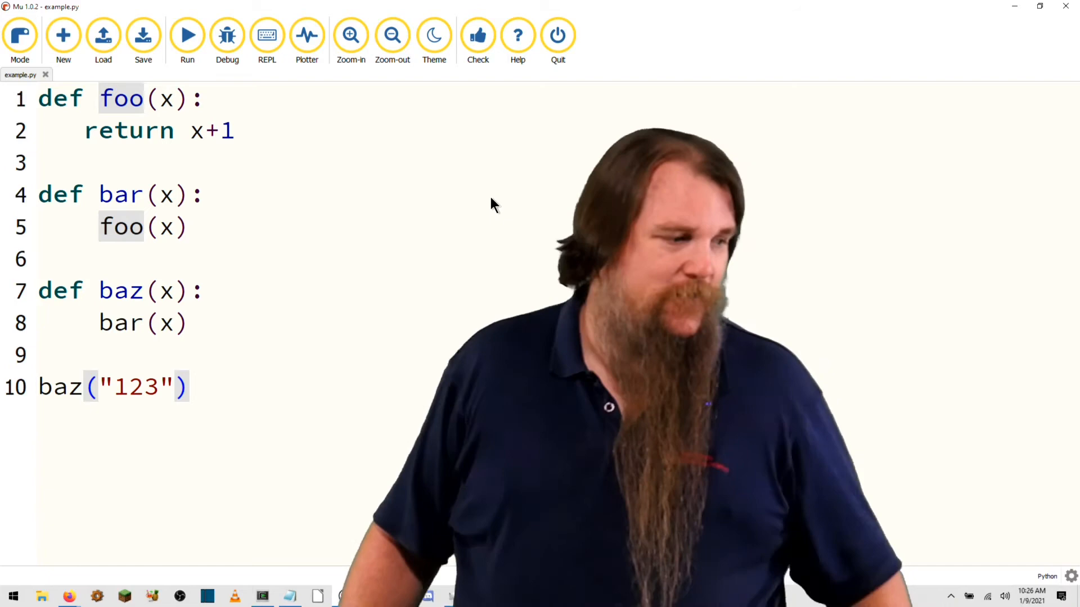
Step: Select all the chained function code to clear the editor
{"action": "key", "text": "ctrl+a"}
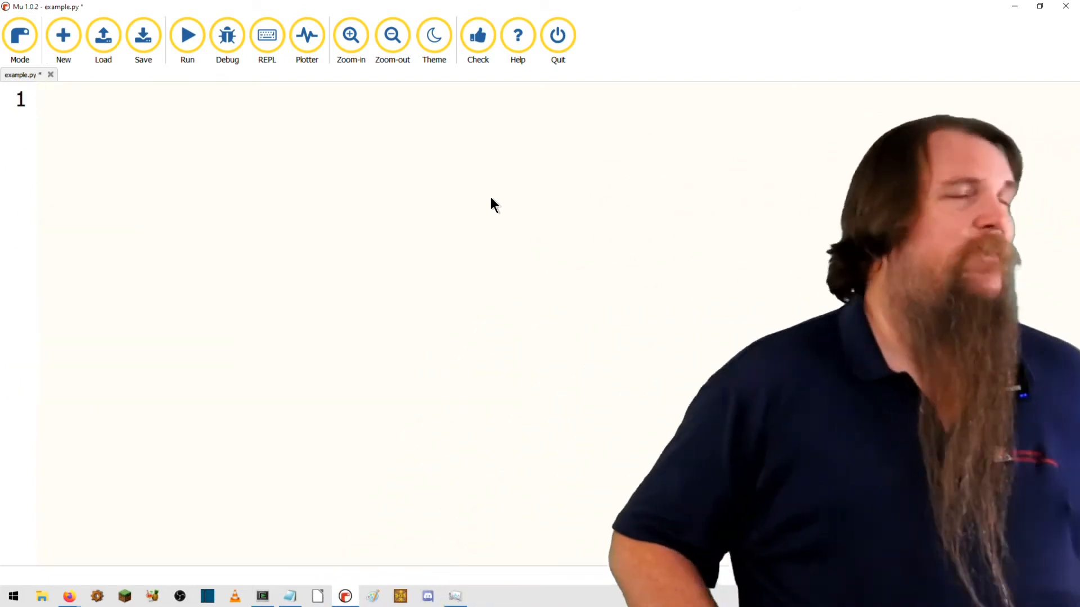
Step: Save the emptied file, write x = y, run it to get the NameError, then stop
{"action": "left_click", "coordinate": [143, 35]}
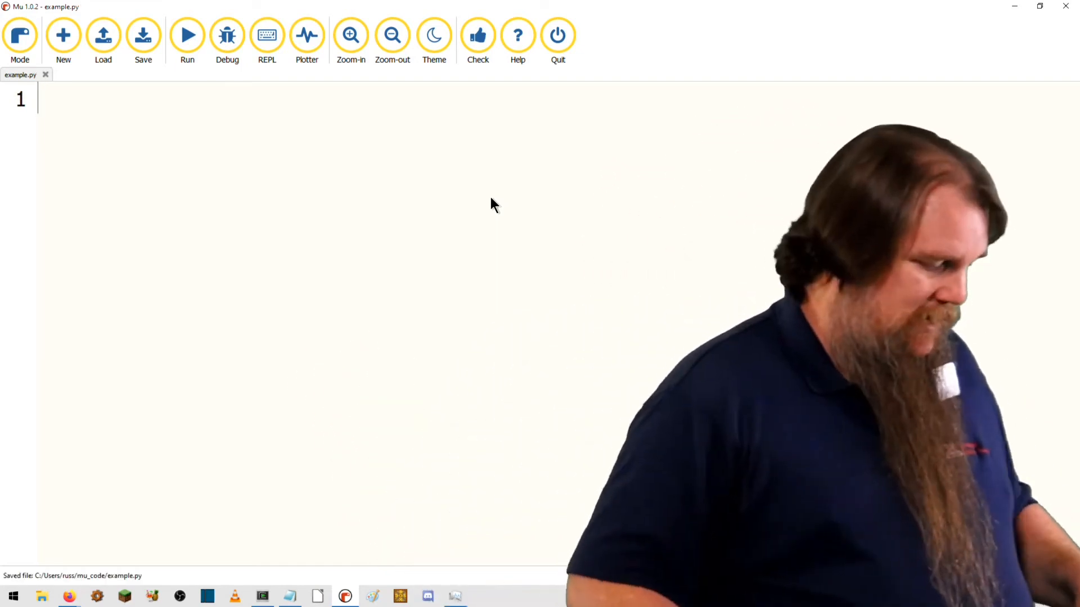
{"action": "type", "text": "x = y"}
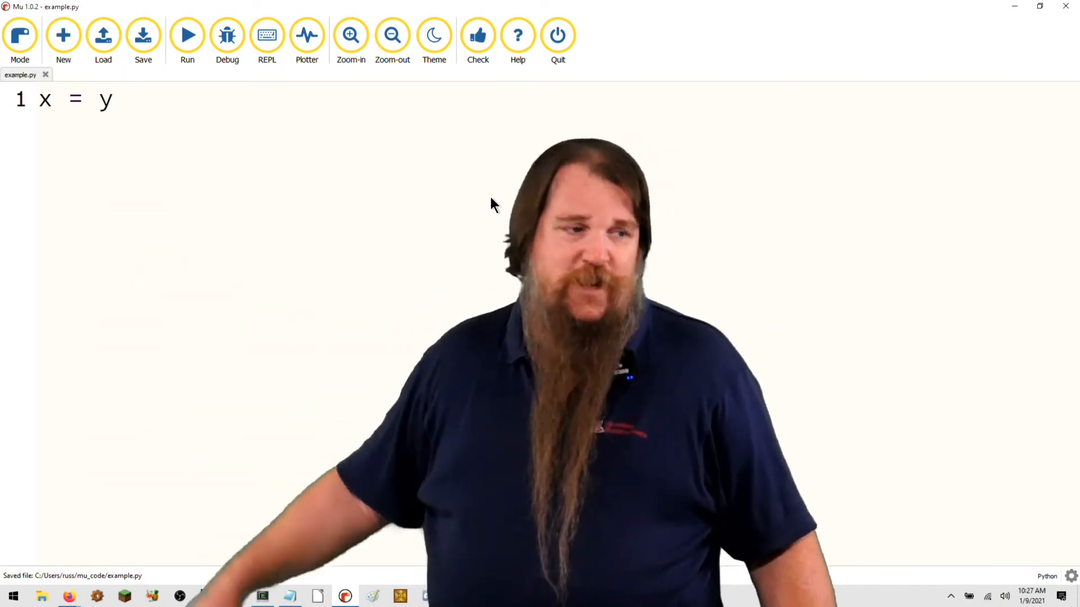
{"action": "left_click", "coordinate": [188, 35]}
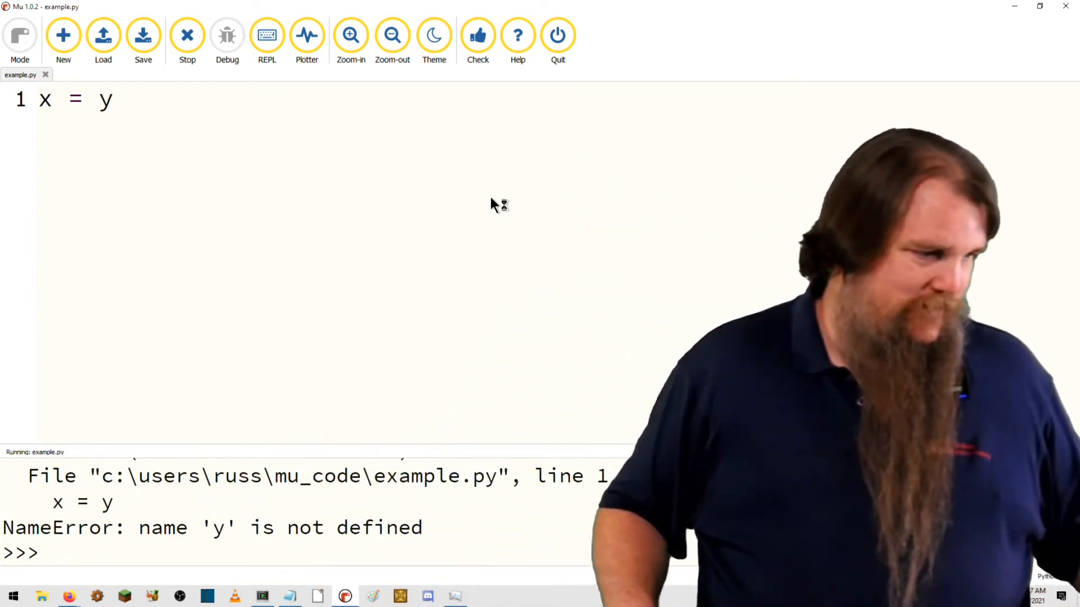
{"action": "left_click", "coordinate": [187, 35]}
{"action": "type", "text": "["}
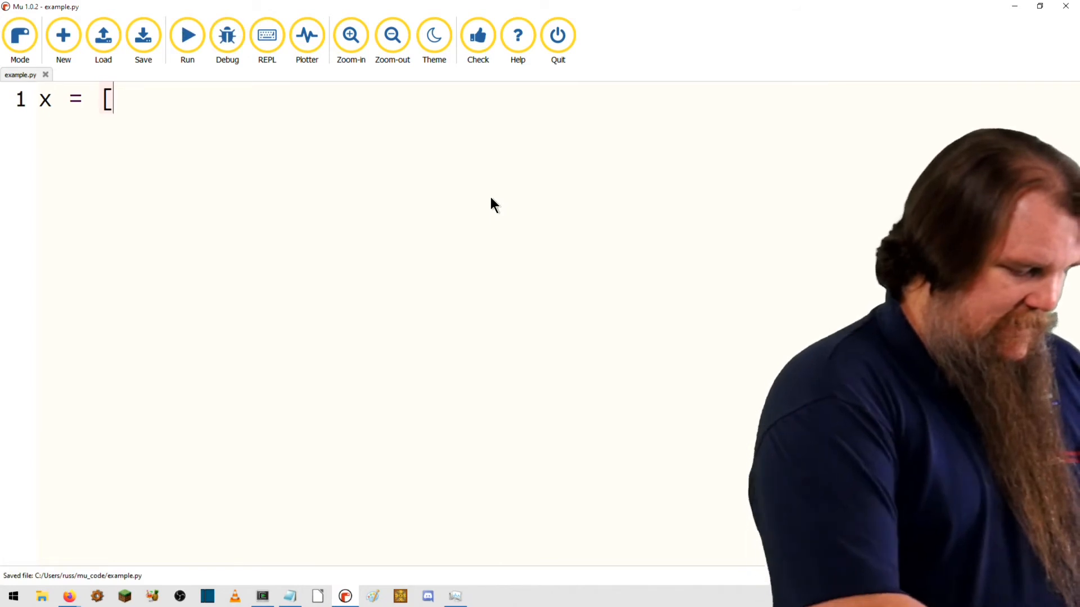
Step: Write x = [10,20,30] and y = x[3], an out-of-range index, and run it
{"action": "type", "text": "10,20,30]"}
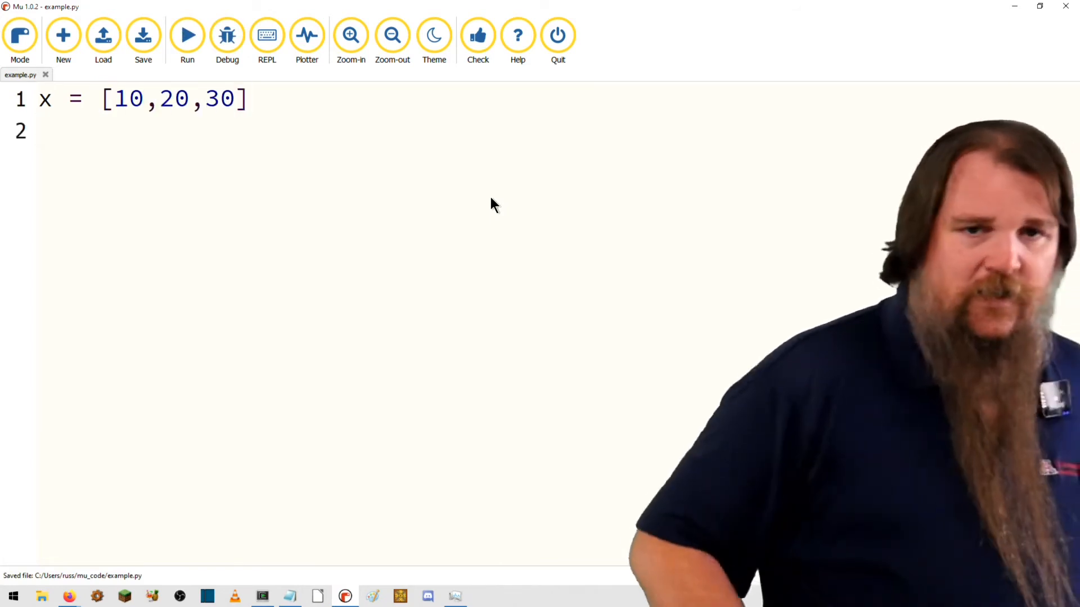
{"action": "type", "text": "y = x"}
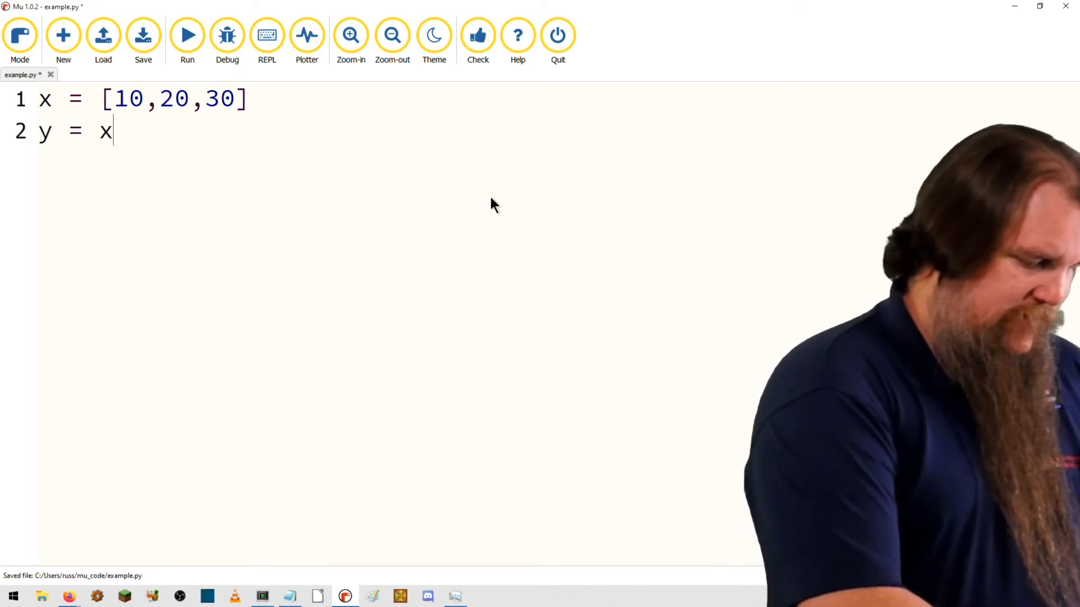
{"action": "type", "text": "[0]"}
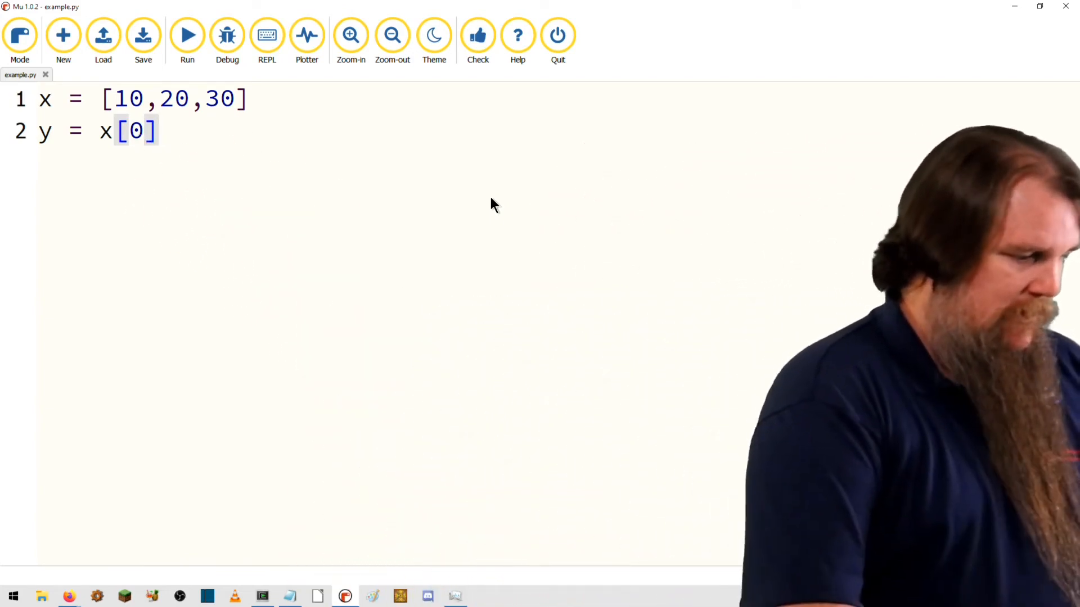
{"action": "type", "text": "3"}
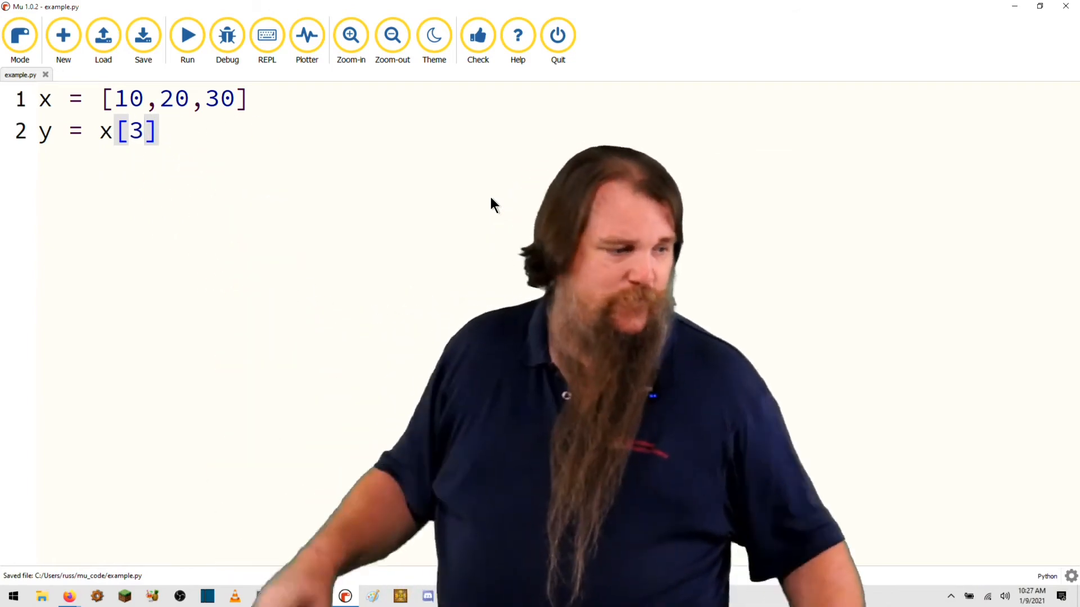
{"action": "left_click", "coordinate": [187, 35]}
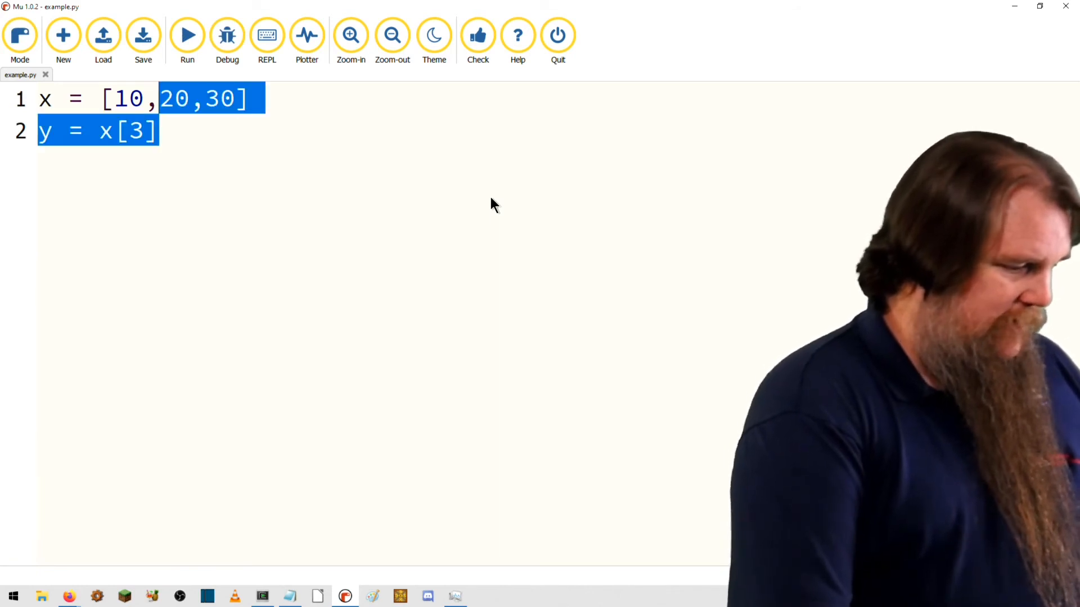
Step: Write x = {1:"a", -1:"b"} and y = x[2], then run it to raise KeyError: 2
{"action": "type", "text": "{1"}
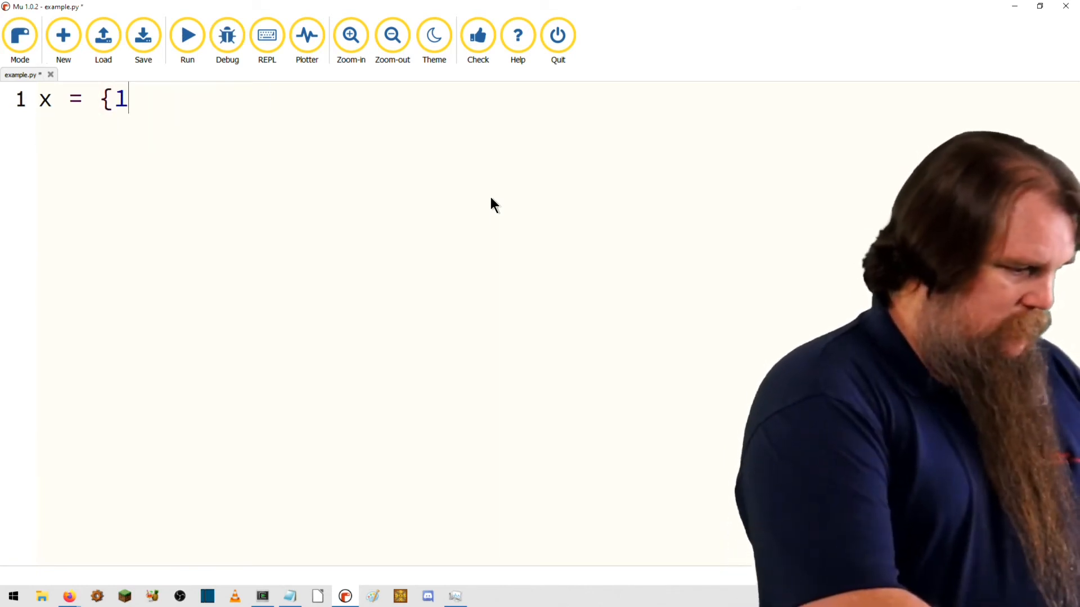
{"action": "type", "text": ":\"a\", -1:\"b"}
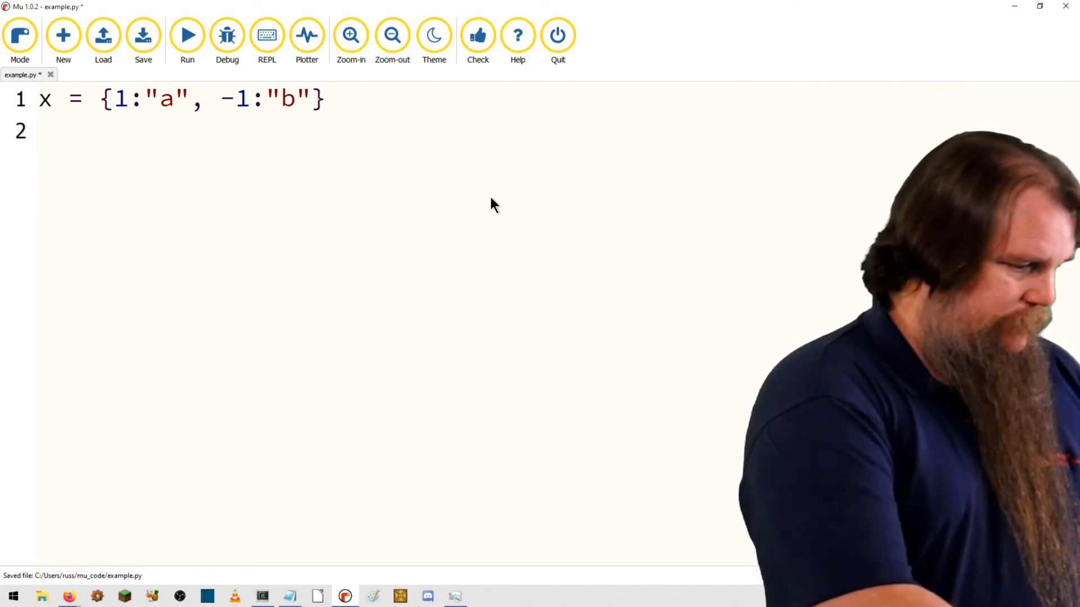
{"action": "type", "text": "y = x[2]"}
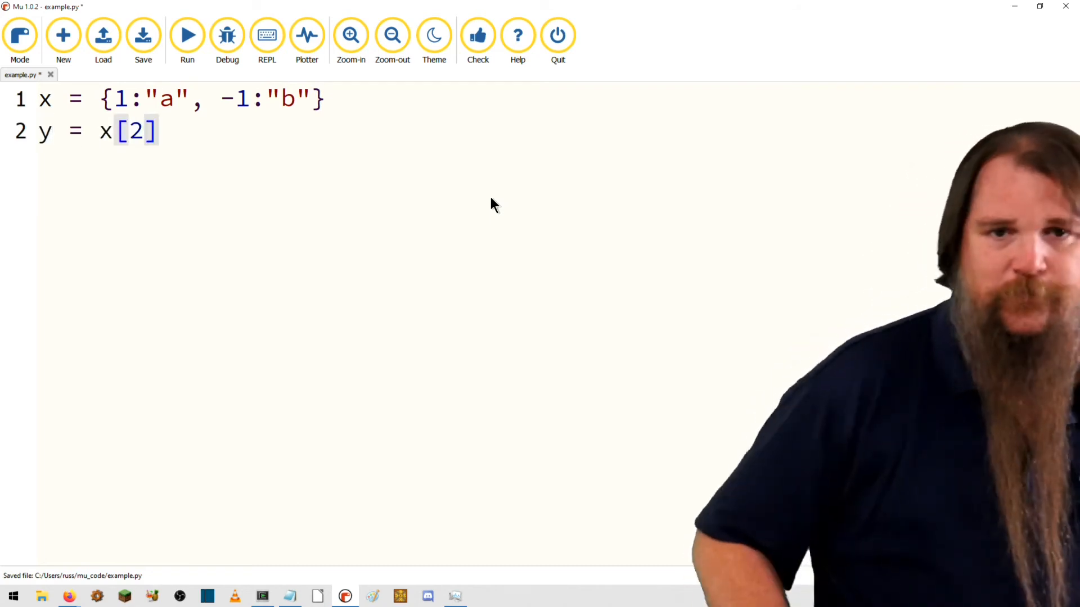
{"action": "left_click", "coordinate": [188, 35]}
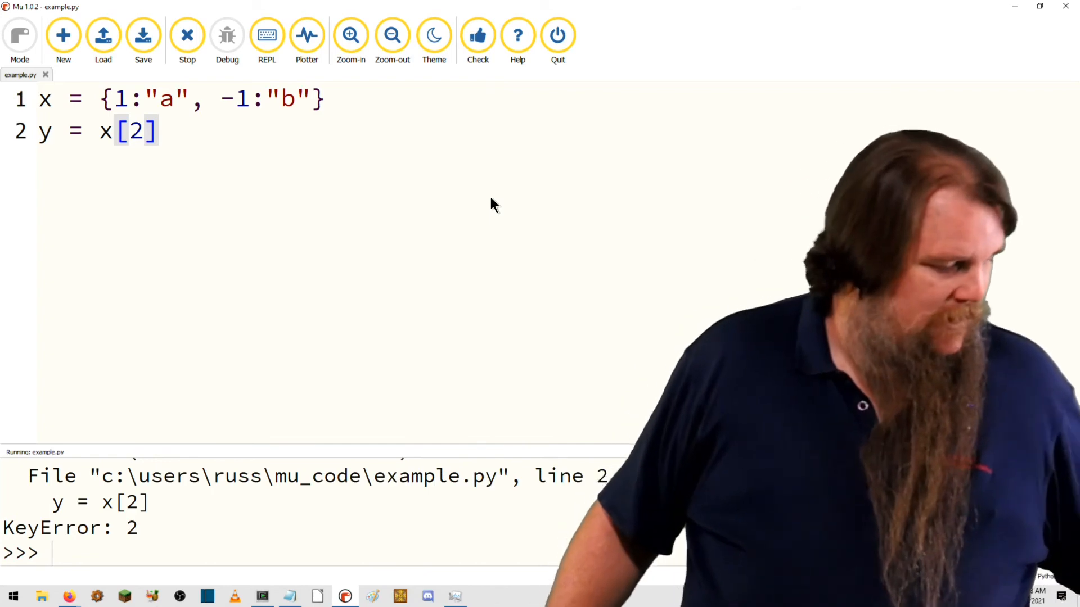
Step: Stop the run and save example.py as an empty file
{"action": "left_click", "coordinate": [187, 35]}
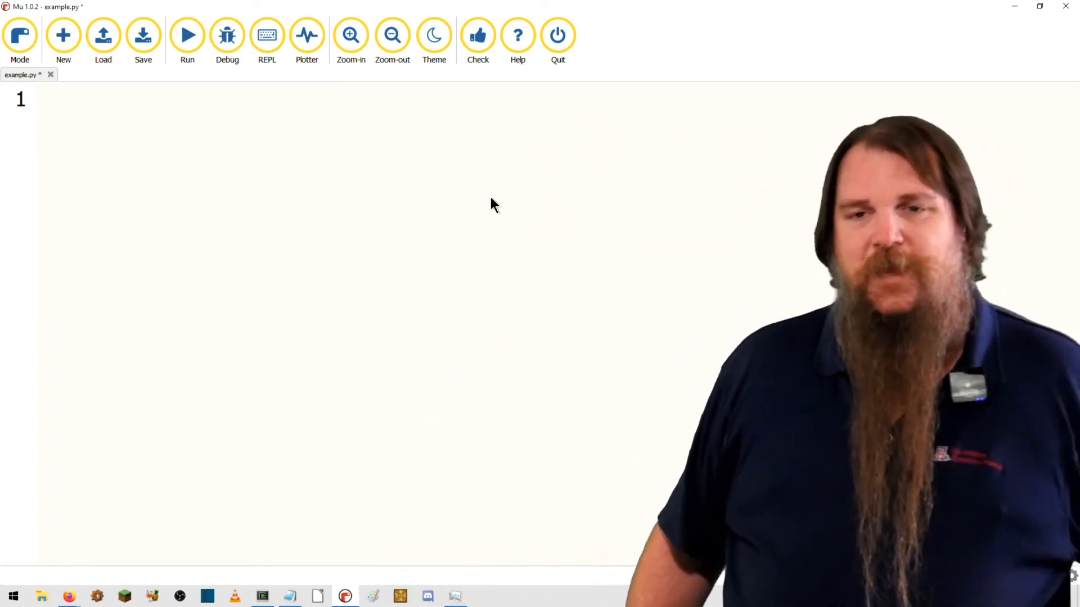
{"action": "left_click", "coordinate": [143, 35]}
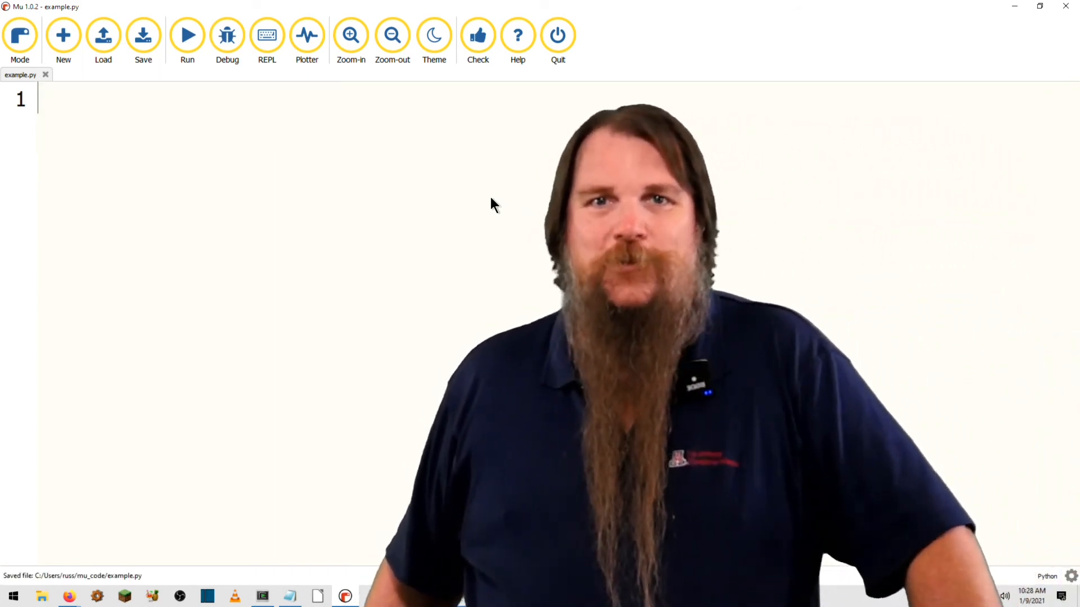